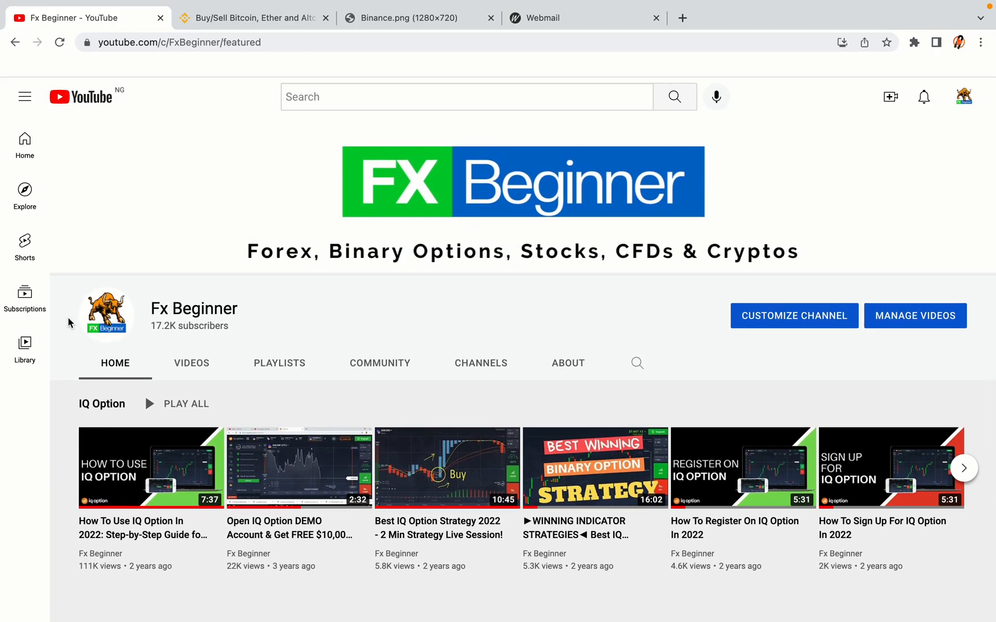
{"action": "mouse_move", "coordinate": [395, 319]}
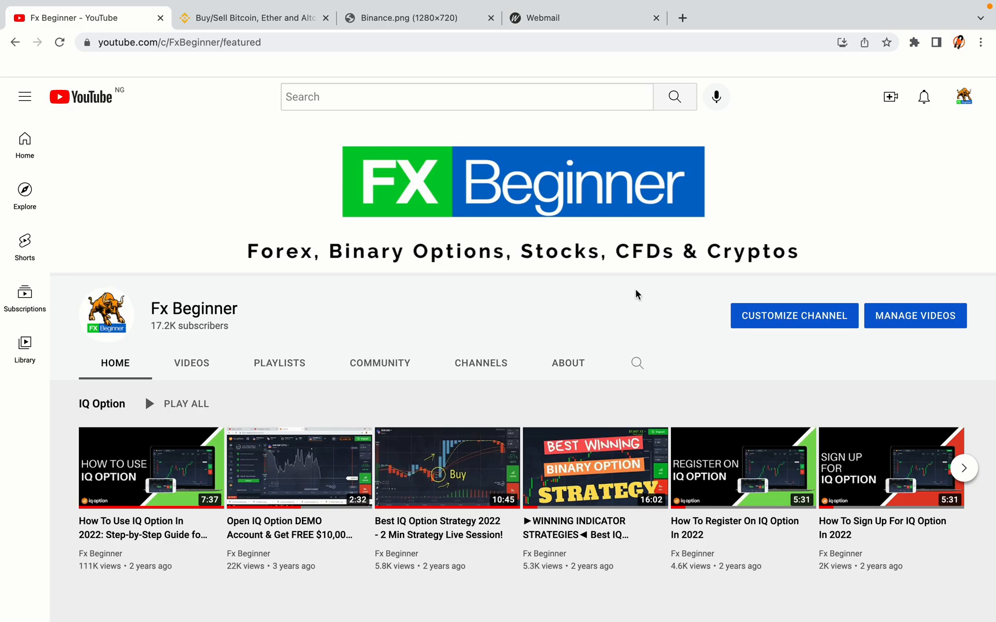
Switch to the binance.com tab and browse the home page's coin, portfolio, download and security sections
{"action": "left_click", "coordinate": [252, 18]}
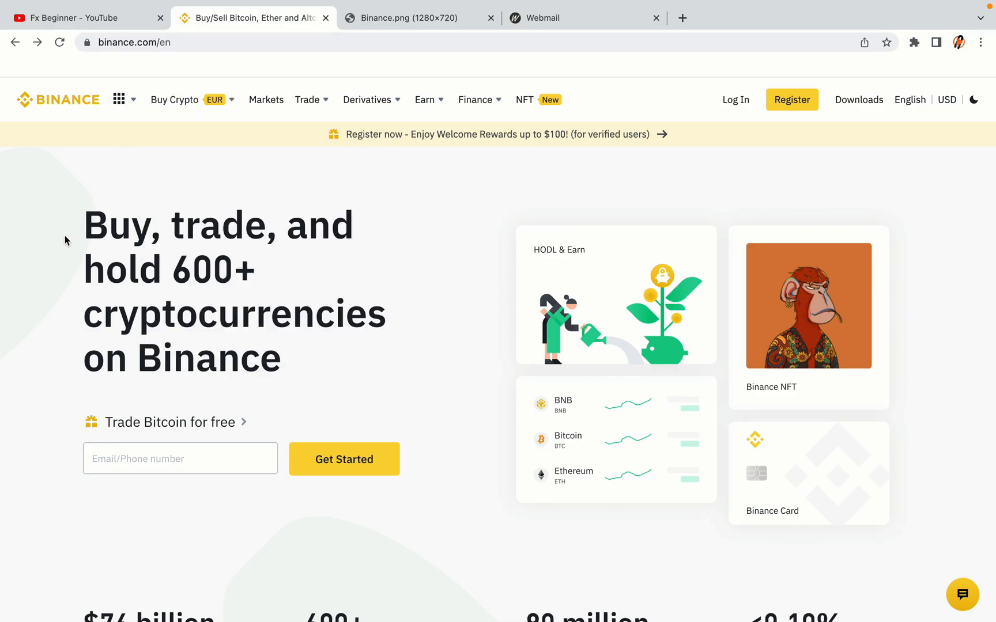
{"action": "mouse_move", "coordinate": [477, 305]}
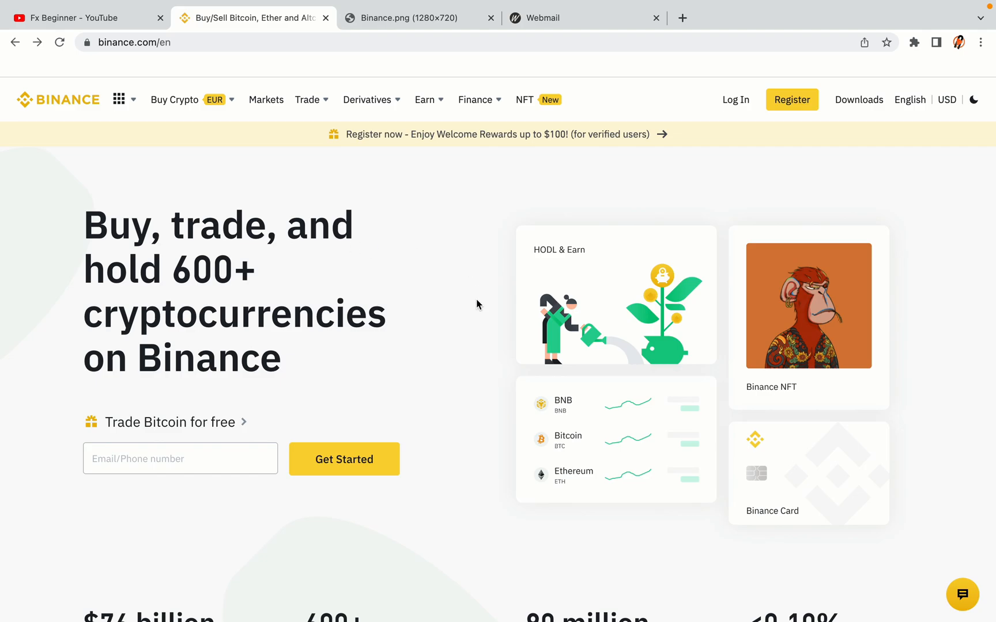
{"action": "scroll", "scroll_direction": "down", "scroll_amount": 3}
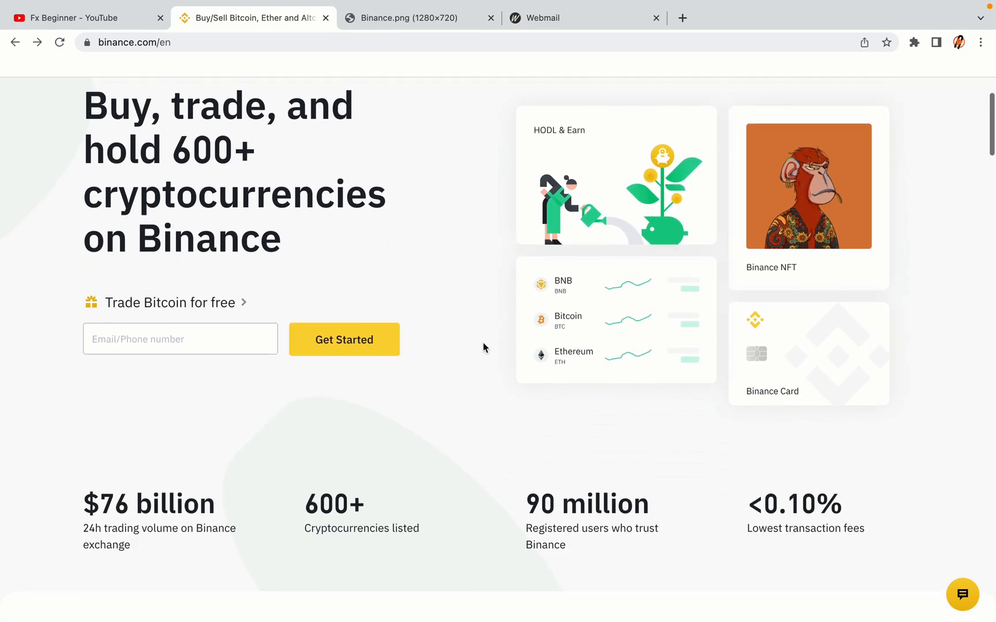
{"action": "scroll", "scroll_direction": "down", "scroll_amount": 3}
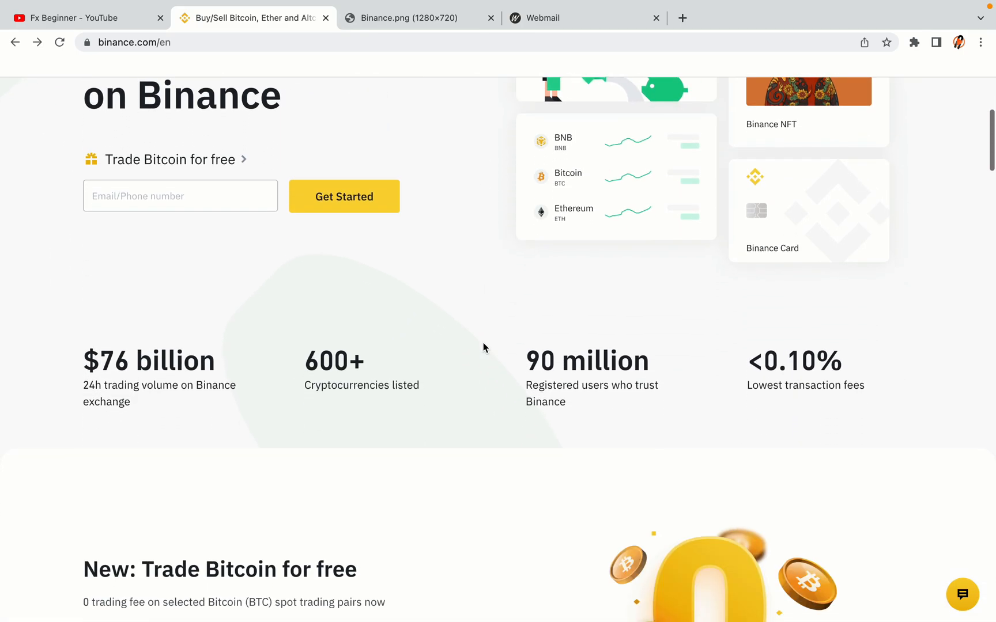
{"action": "scroll", "scroll_direction": "down", "scroll_amount": 3}
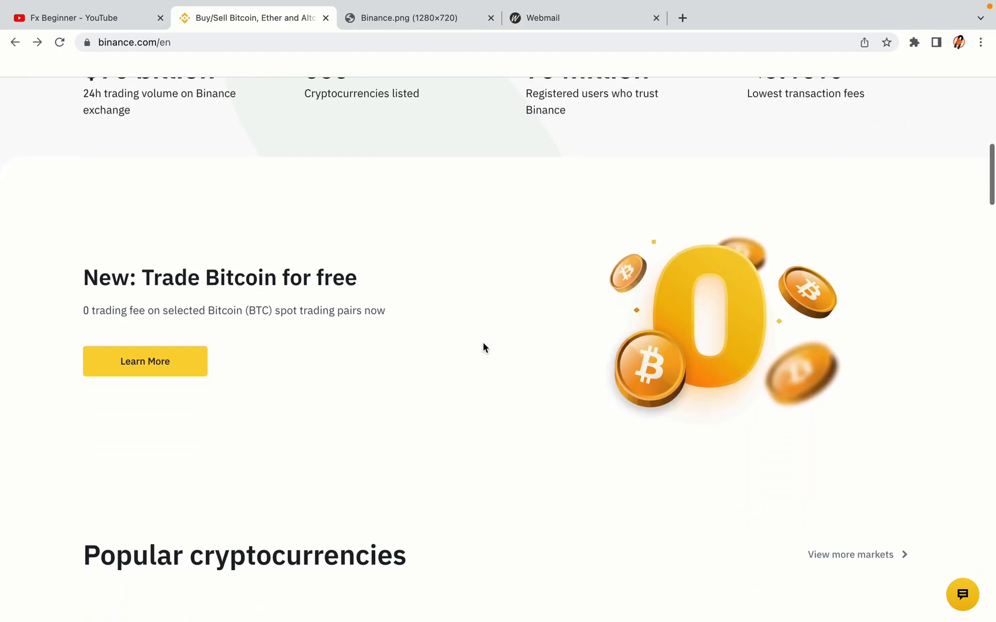
{"action": "scroll", "scroll_direction": "up", "scroll_amount": 3}
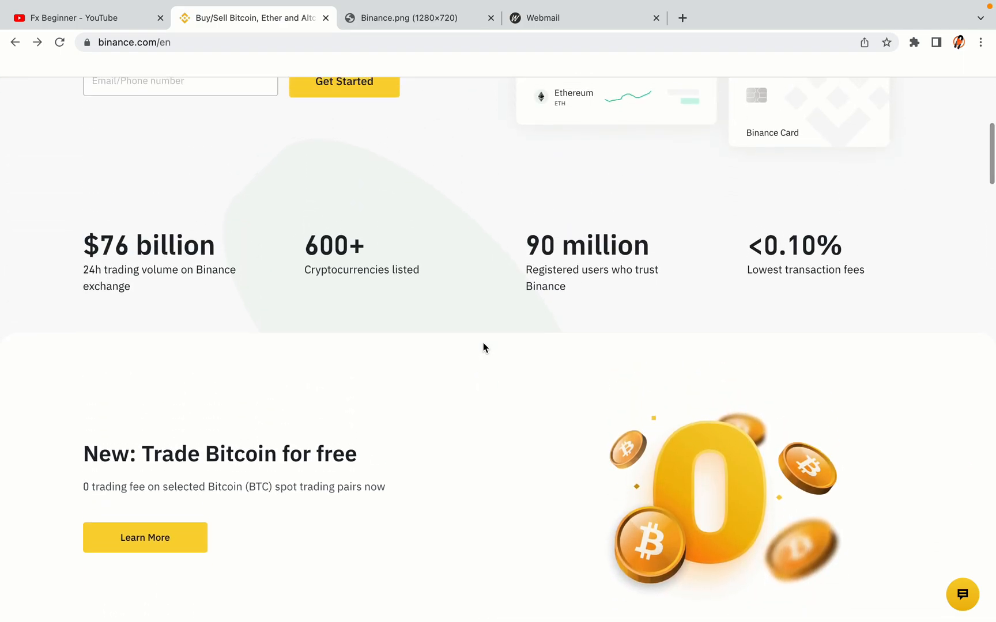
{"action": "scroll", "scroll_direction": "down", "scroll_amount": 3}
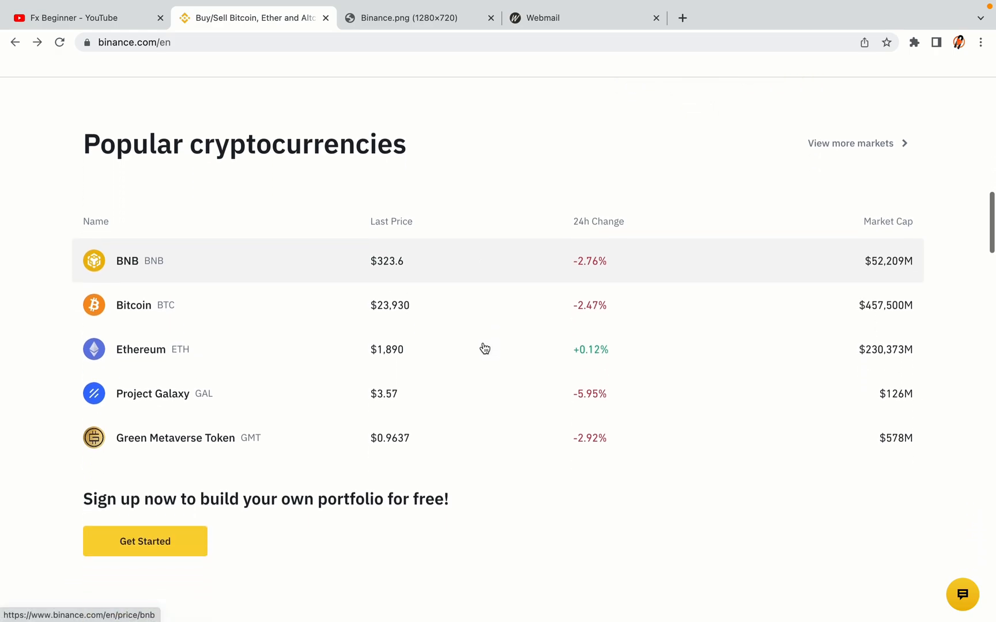
{"action": "scroll", "scroll_direction": "down", "scroll_amount": 3}
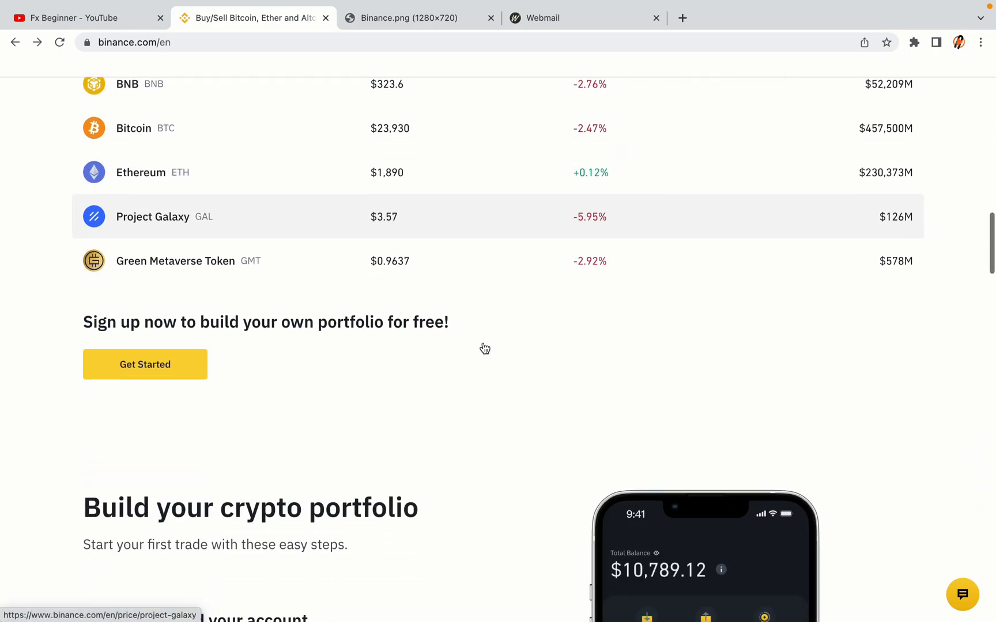
{"action": "scroll", "scroll_direction": "down", "scroll_amount": 3}
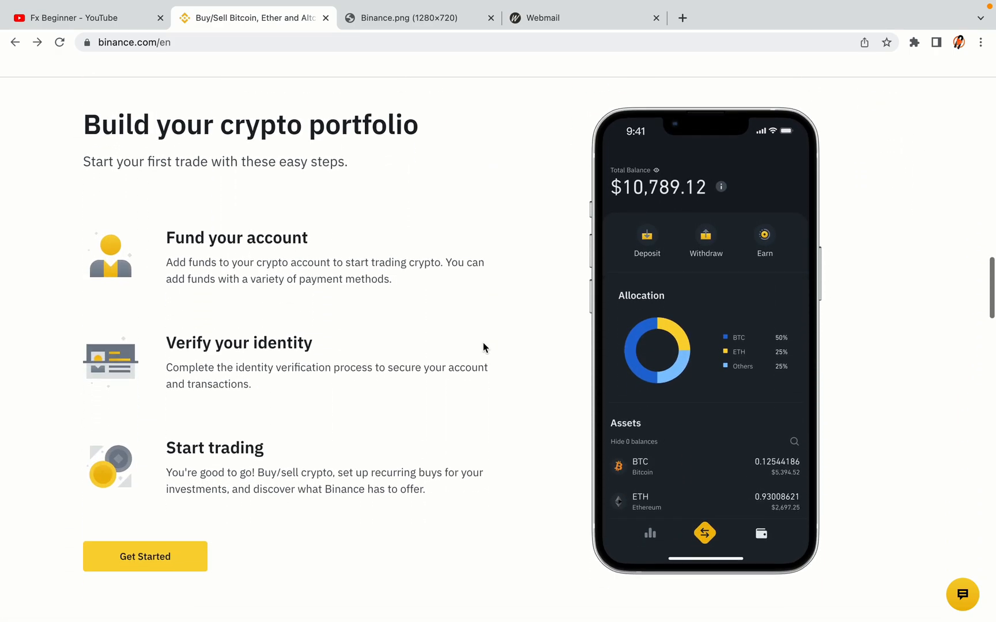
{"action": "scroll", "scroll_direction": "down", "scroll_amount": 3}
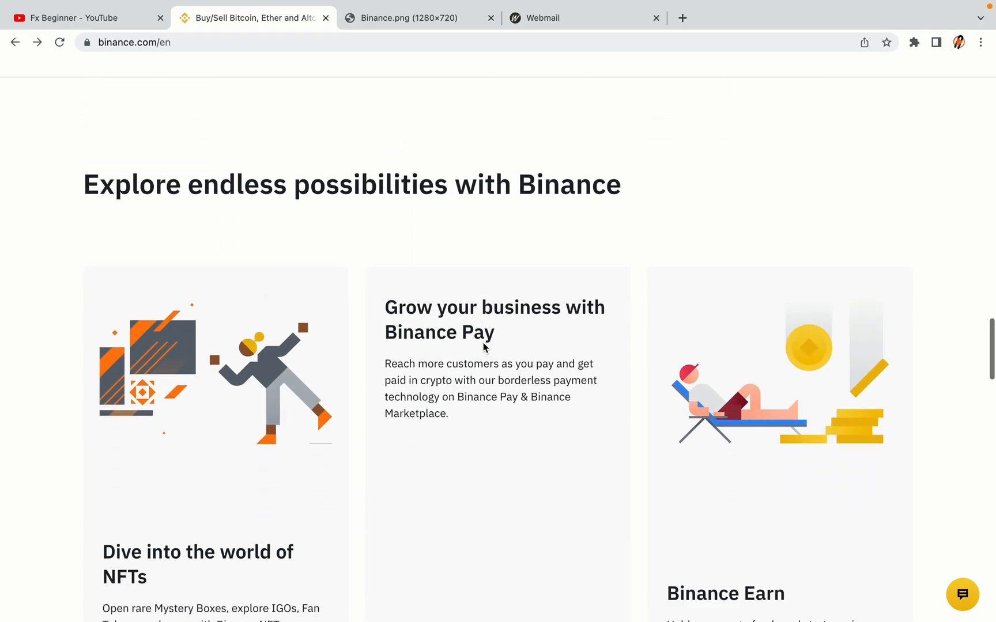
{"action": "scroll", "scroll_direction": "down", "scroll_amount": 3}
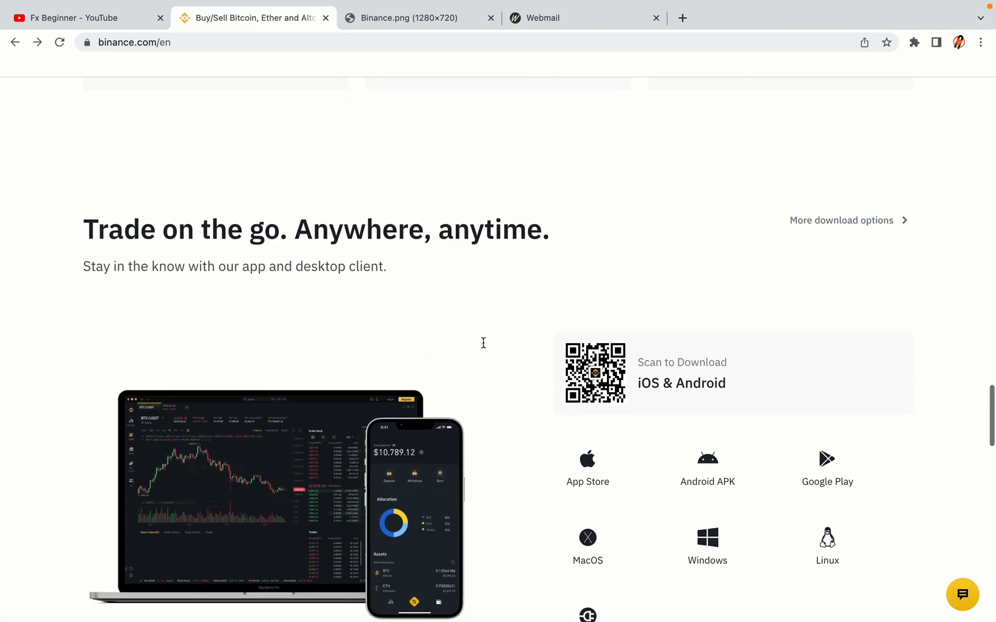
{"action": "scroll", "scroll_direction": "down", "scroll_amount": 3}
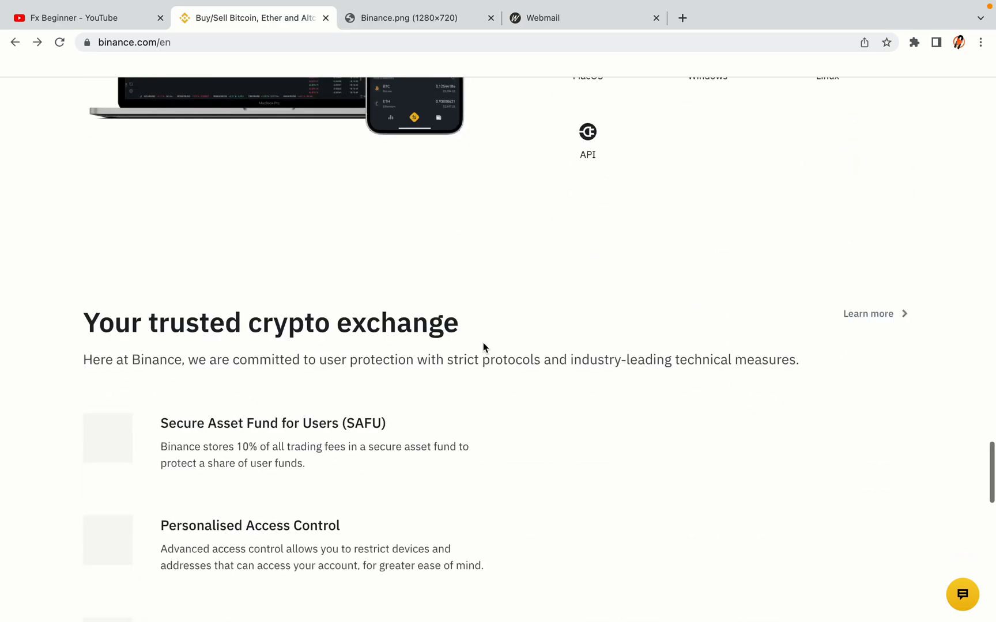
{"action": "scroll", "scroll_direction": "down", "scroll_amount": 3}
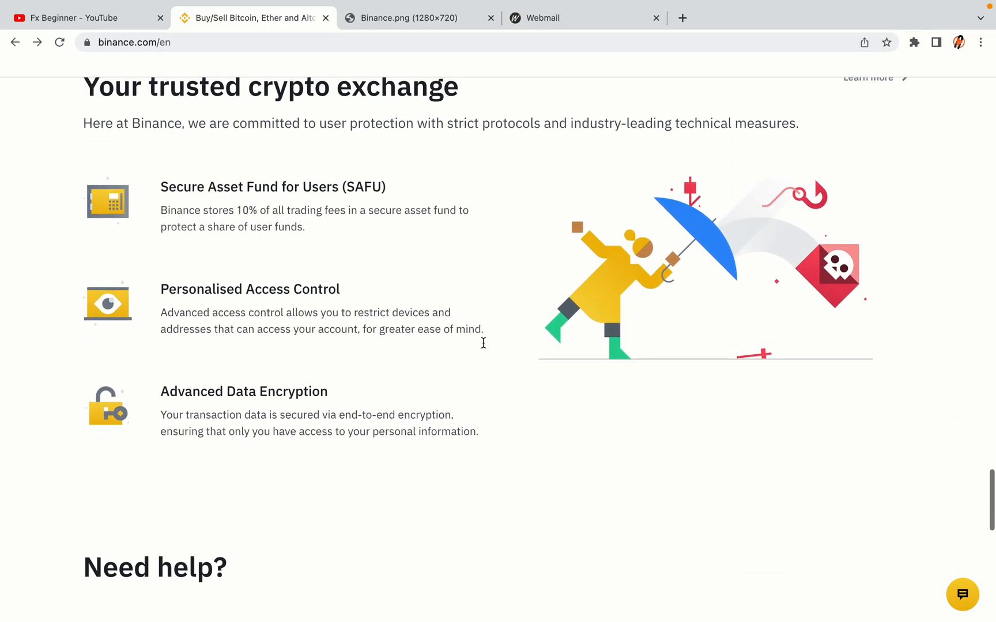
{"action": "scroll", "scroll_direction": "down", "scroll_amount": 3}
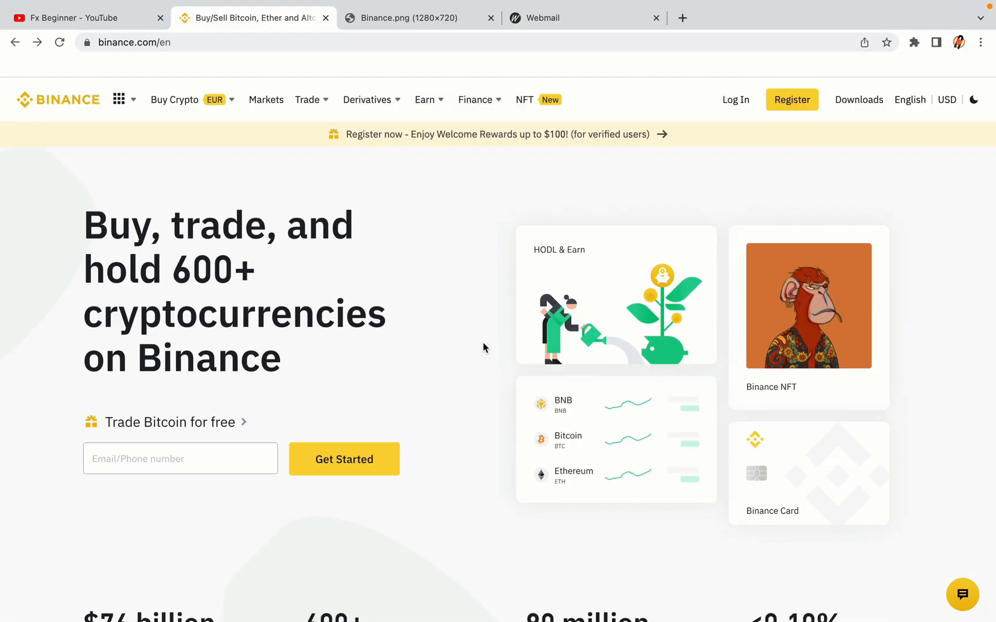
{"action": "mouse_move", "coordinate": [453, 362]}
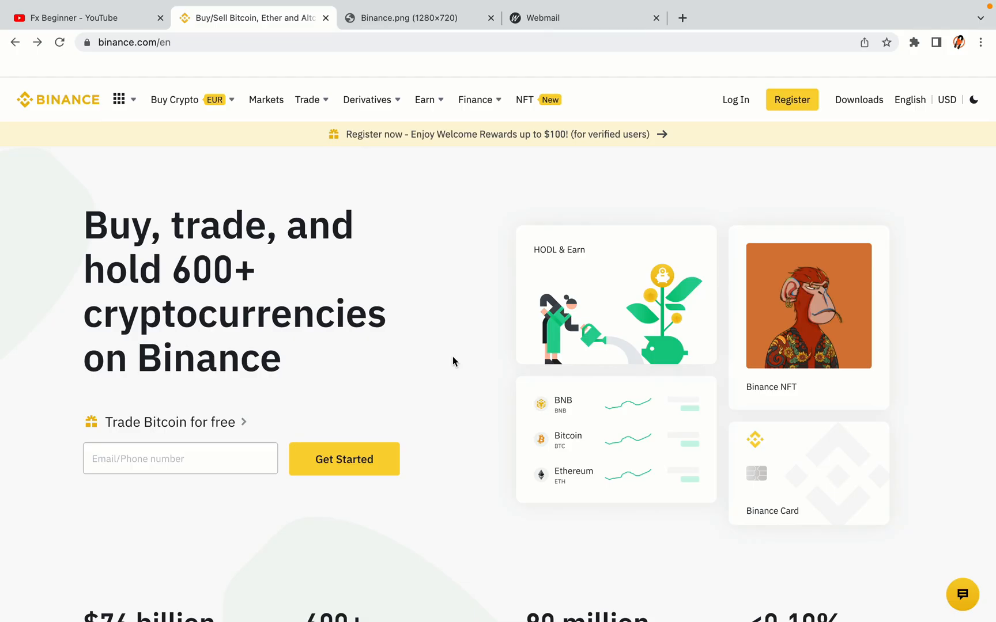
{"action": "mouse_move", "coordinate": [392, 215]}
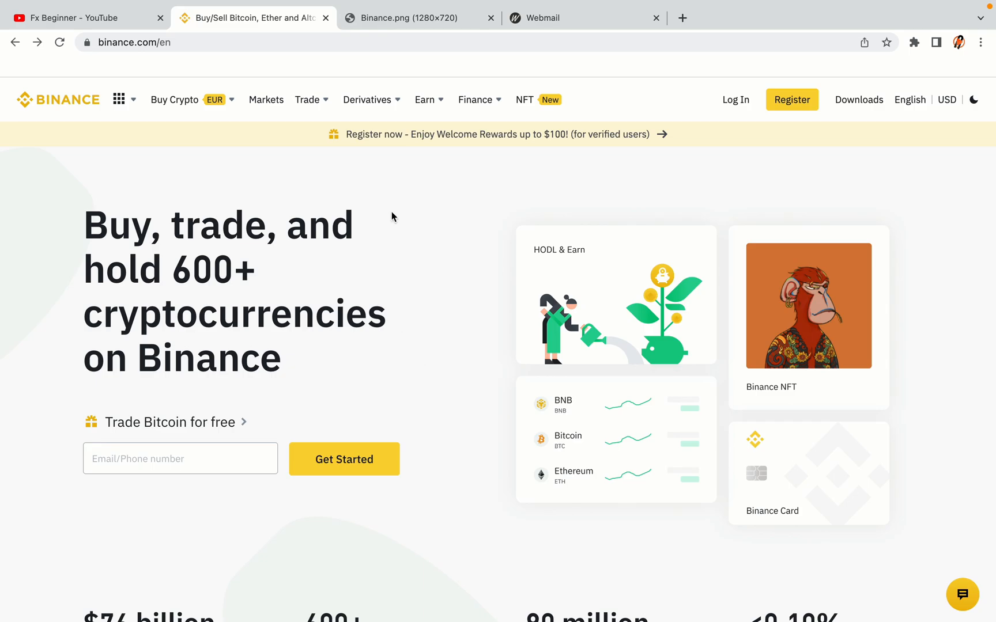
{"action": "left_click", "coordinate": [409, 17]}
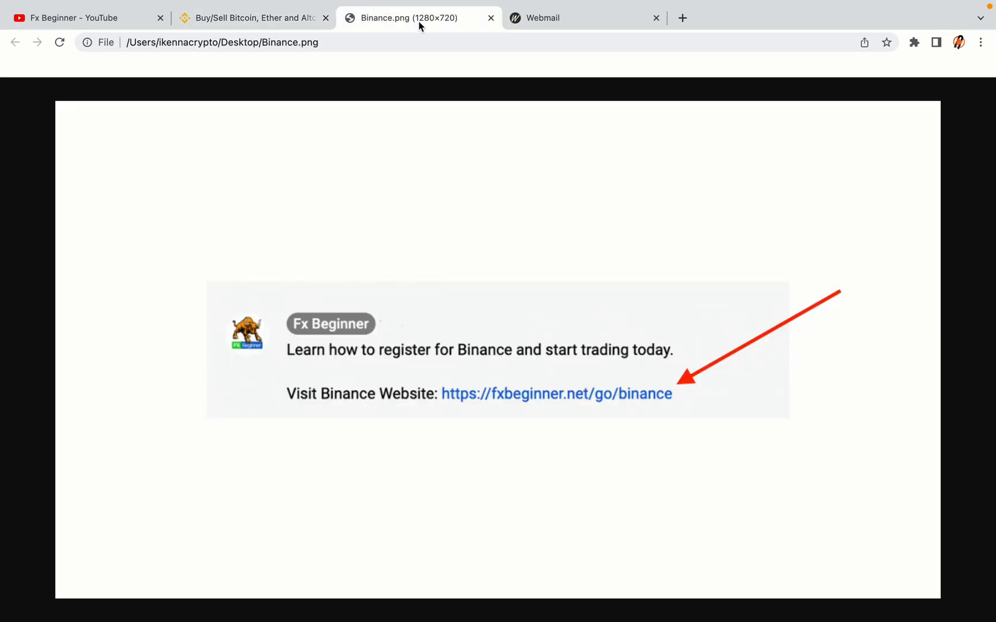
{"action": "mouse_move", "coordinate": [442, 457]}
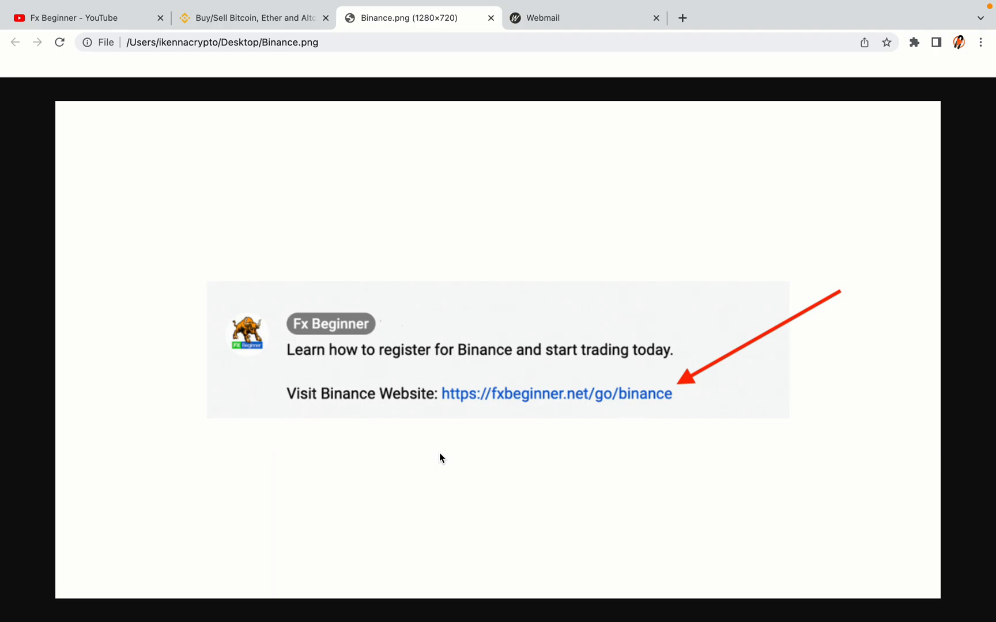
{"action": "mouse_move", "coordinate": [533, 334]}
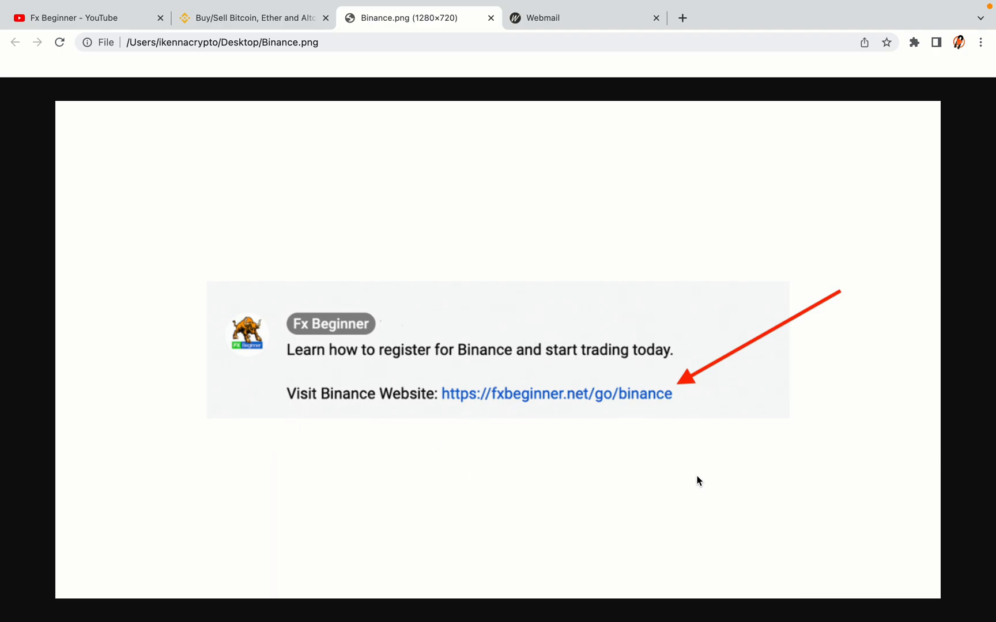
{"action": "mouse_move", "coordinate": [664, 388]}
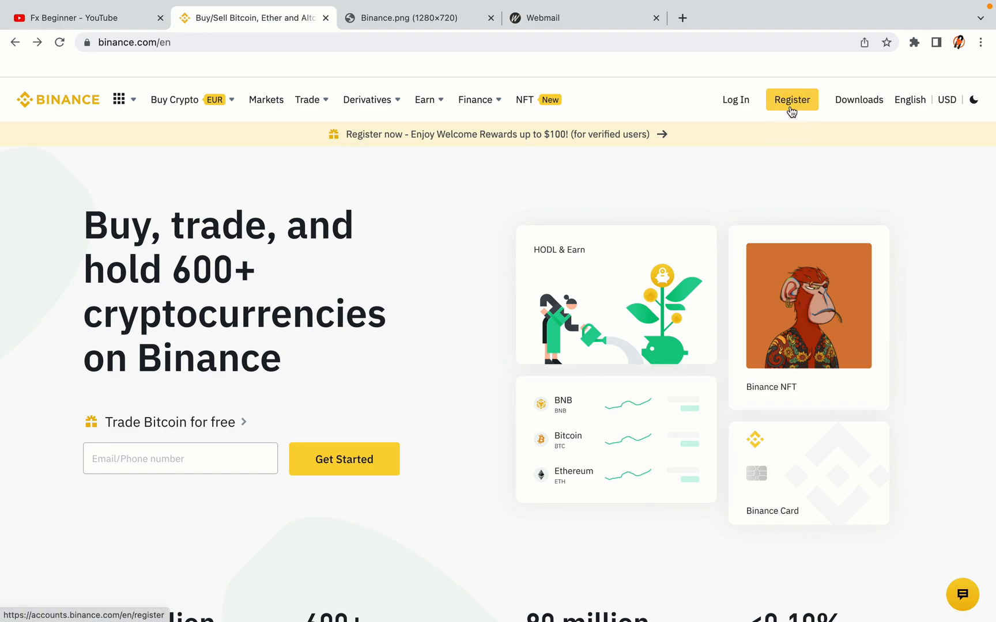
{"action": "mouse_move", "coordinate": [798, 113]}
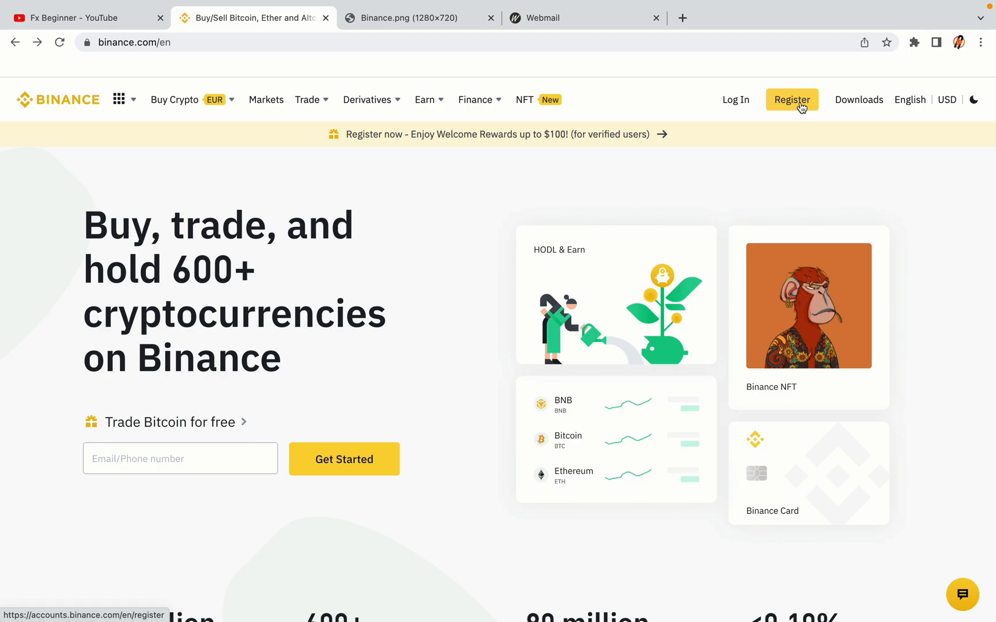
Begin registration and choose signing up with phone or email to reach the Create Personal Account form
{"action": "left_click", "coordinate": [792, 100]}
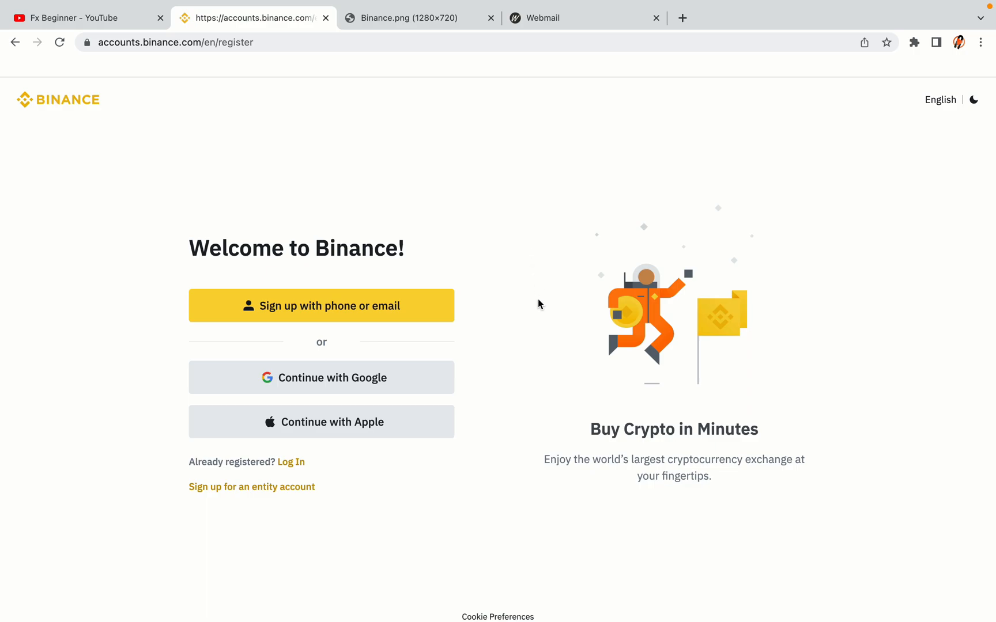
{"action": "mouse_move", "coordinate": [383, 316]}
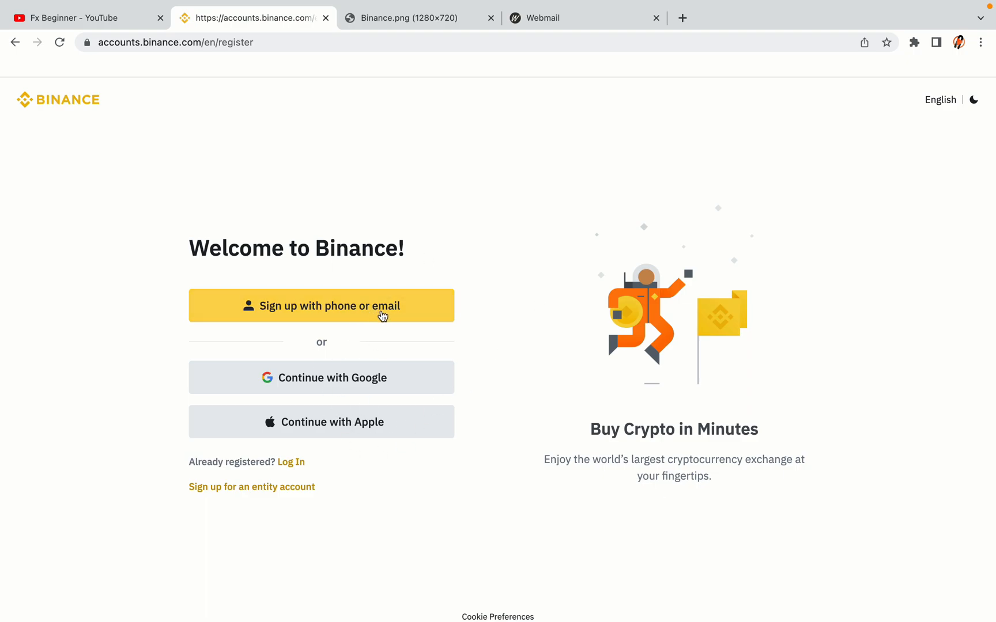
{"action": "mouse_move", "coordinate": [490, 347]}
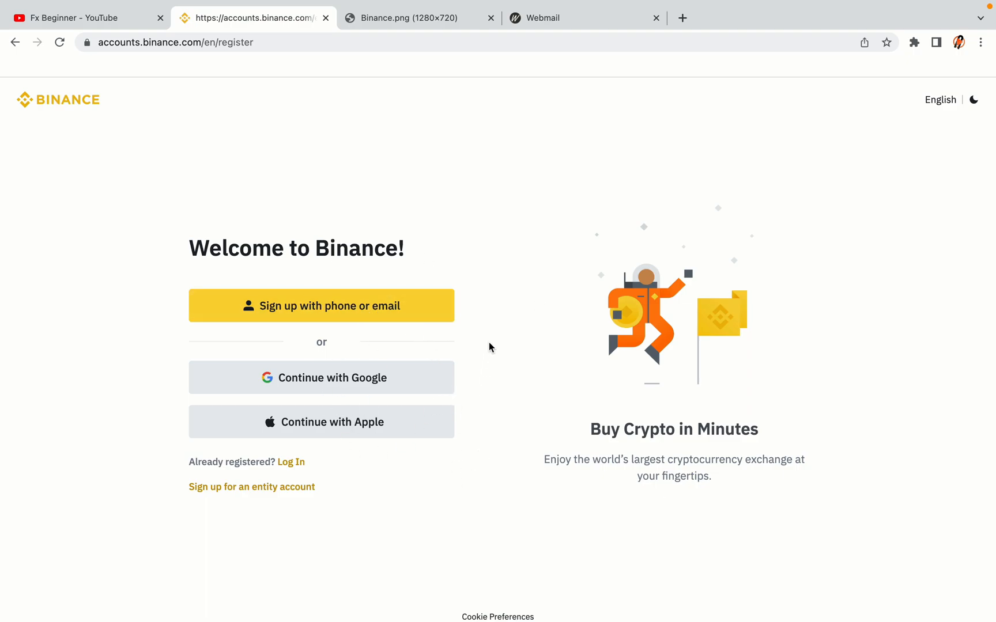
{"action": "mouse_move", "coordinate": [459, 380]}
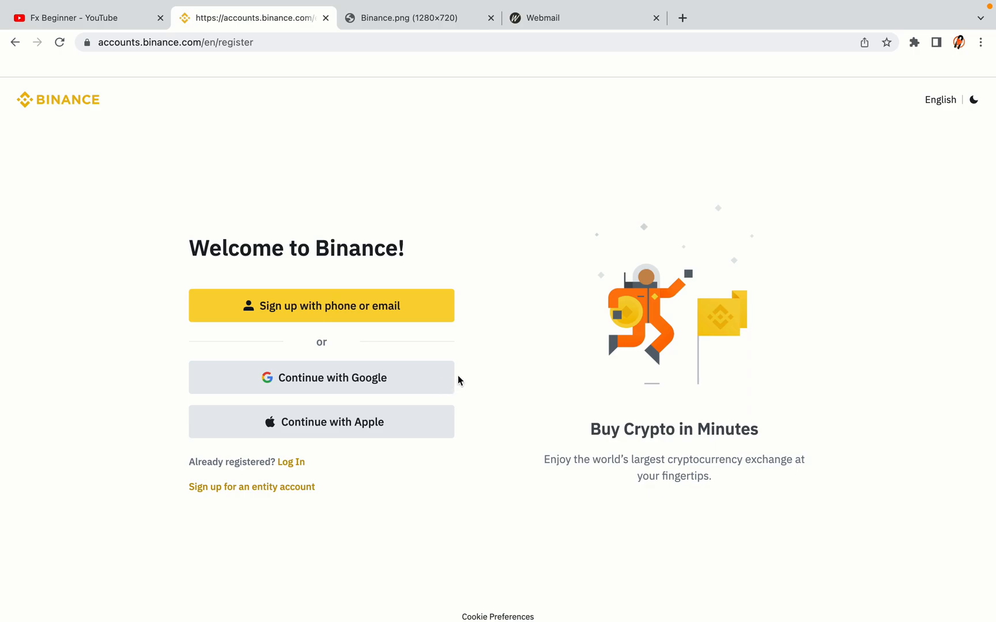
{"action": "mouse_move", "coordinate": [463, 417]}
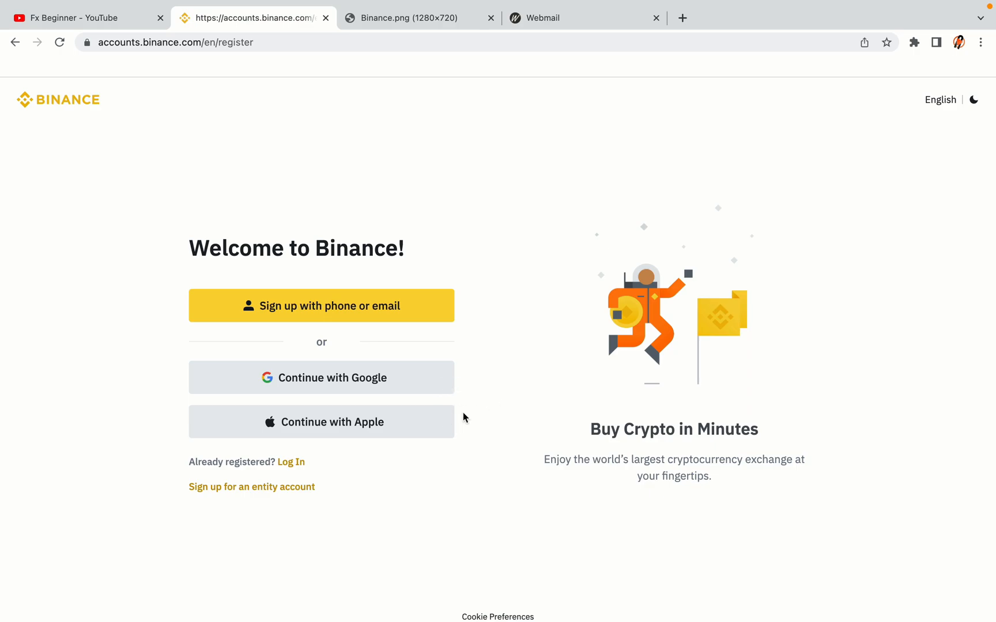
{"action": "mouse_move", "coordinate": [490, 344]}
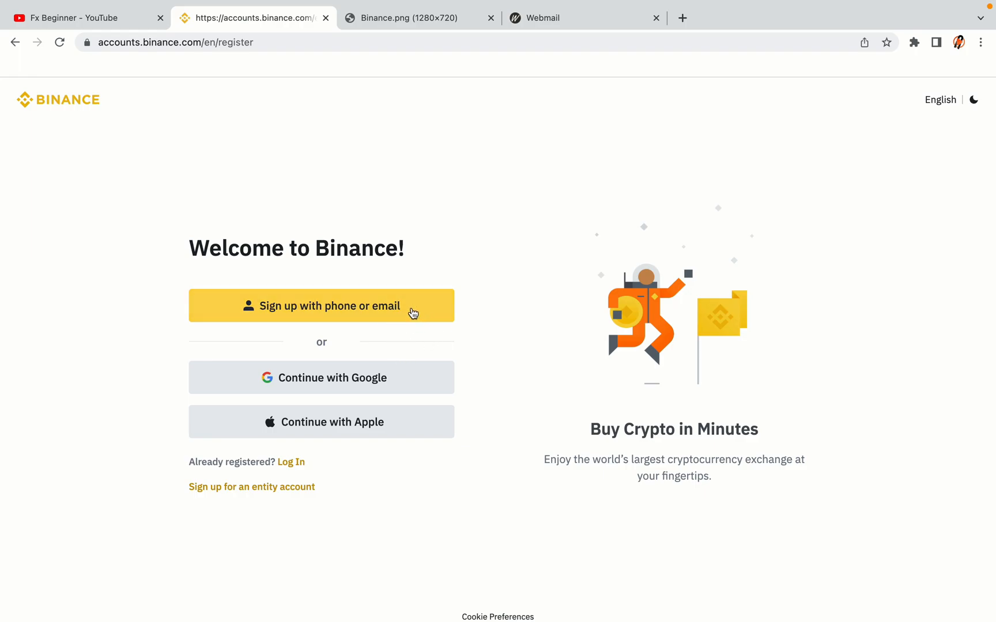
{"action": "left_click", "coordinate": [320, 306]}
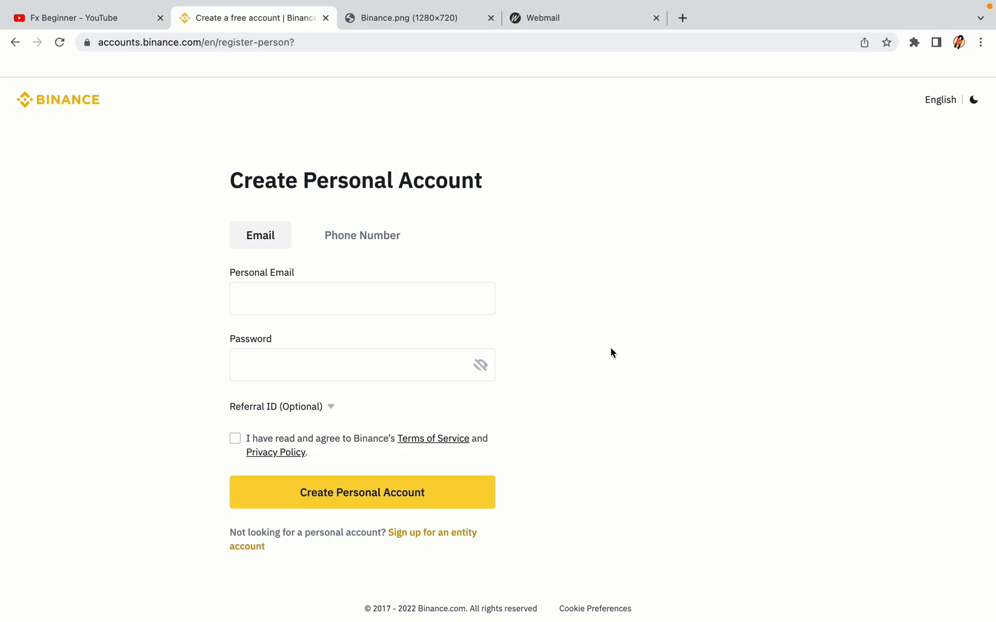
Accept the Terms of Service and create the personal account, requesting the email verification code
{"action": "left_click", "coordinate": [235, 438]}
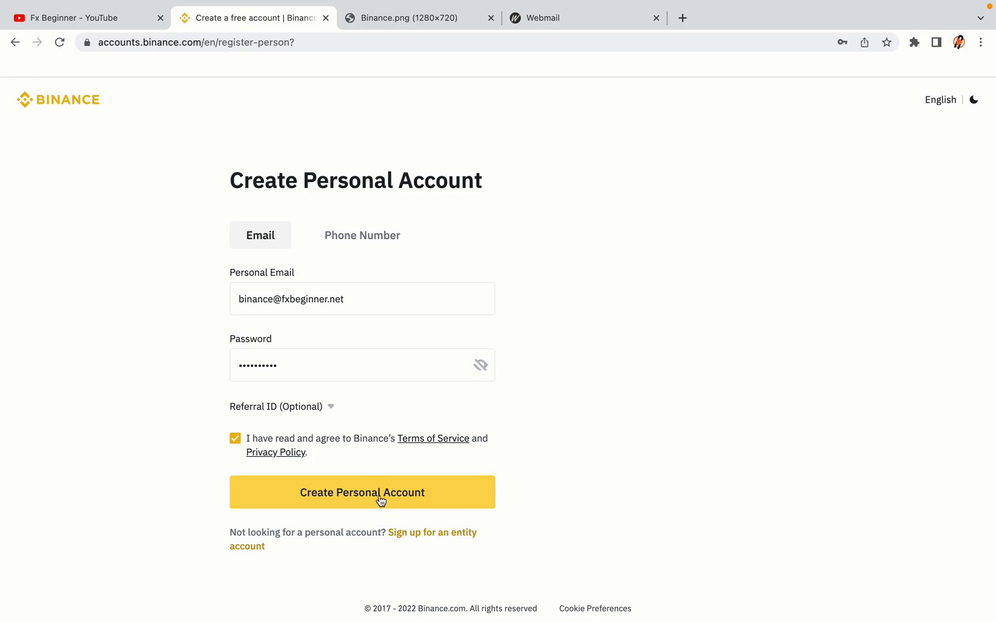
{"action": "left_click", "coordinate": [362, 492]}
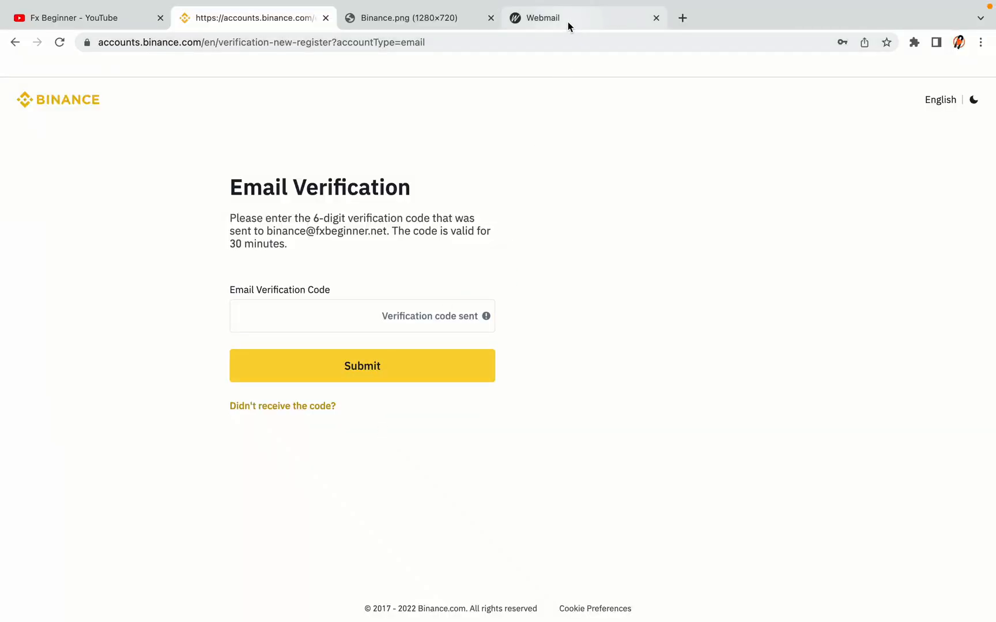
{"action": "left_click", "coordinate": [543, 18]}
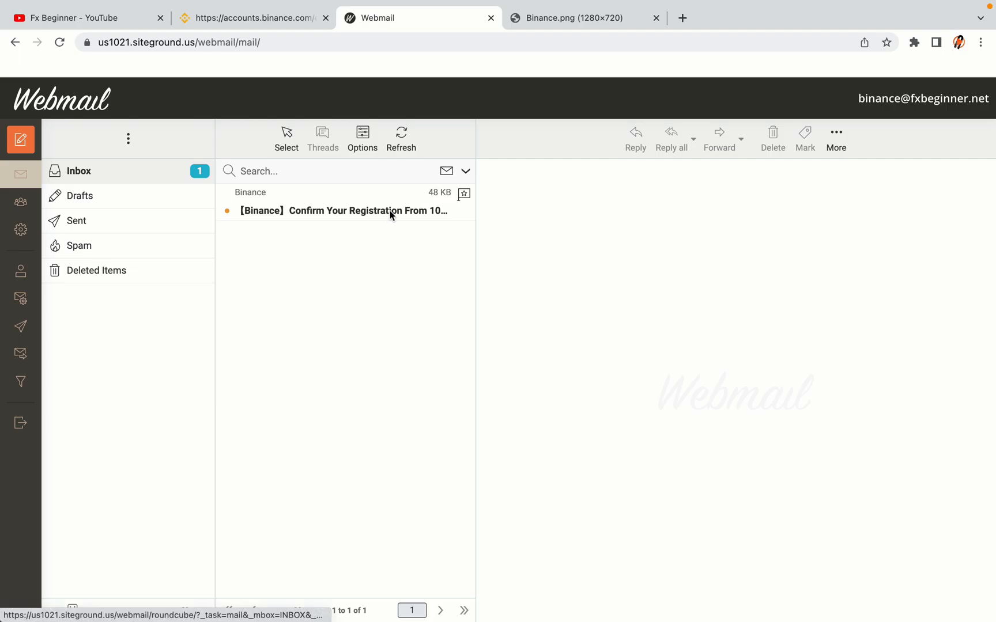
{"action": "mouse_move", "coordinate": [343, 204]}
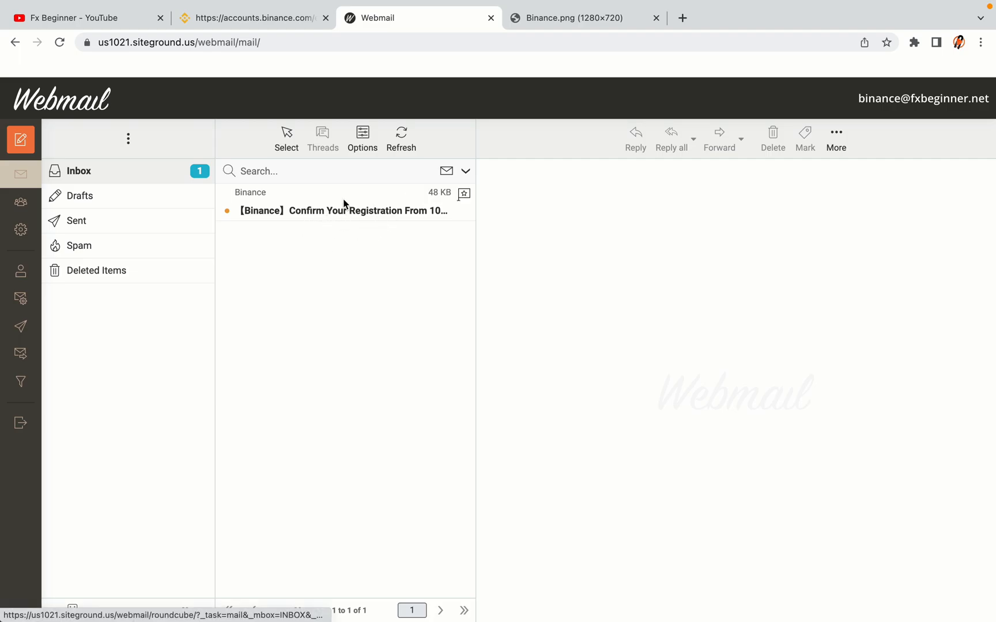
{"action": "left_click", "coordinate": [343, 211]}
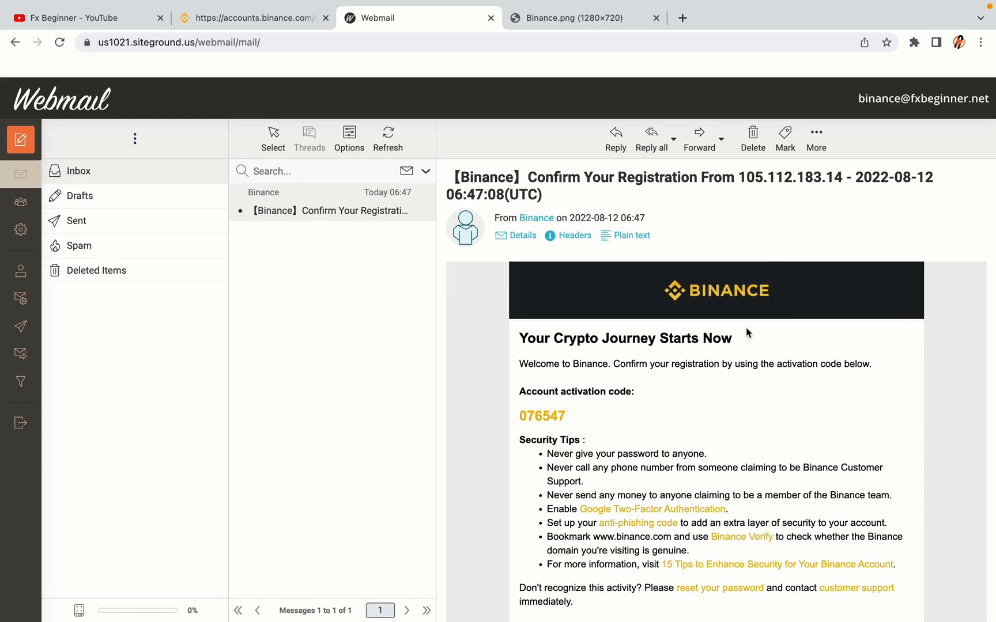
{"action": "scroll", "scroll_direction": "down", "scroll_amount": 3}
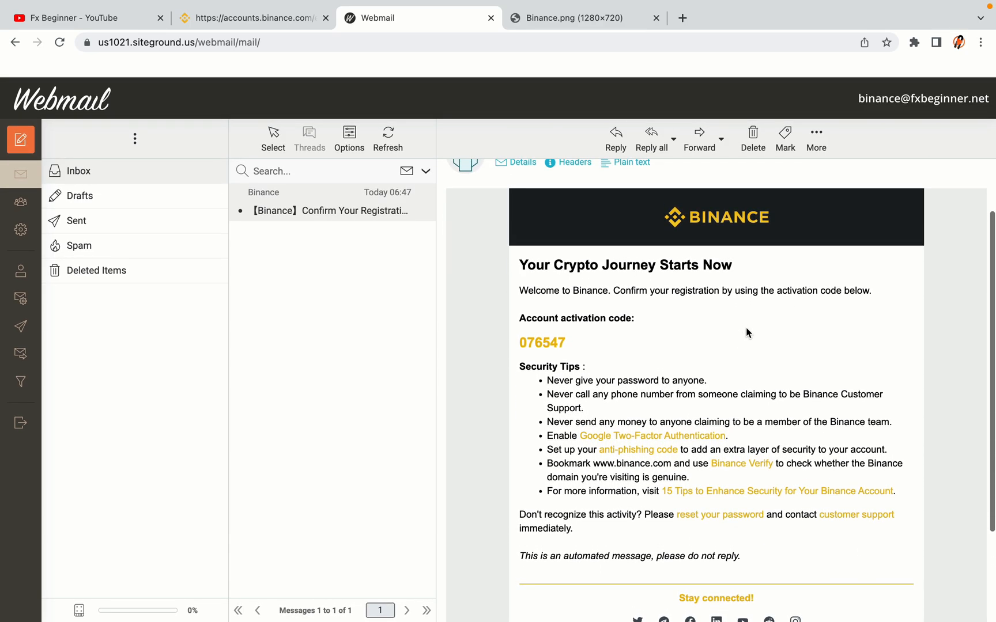
{"action": "mouse_move", "coordinate": [538, 357]}
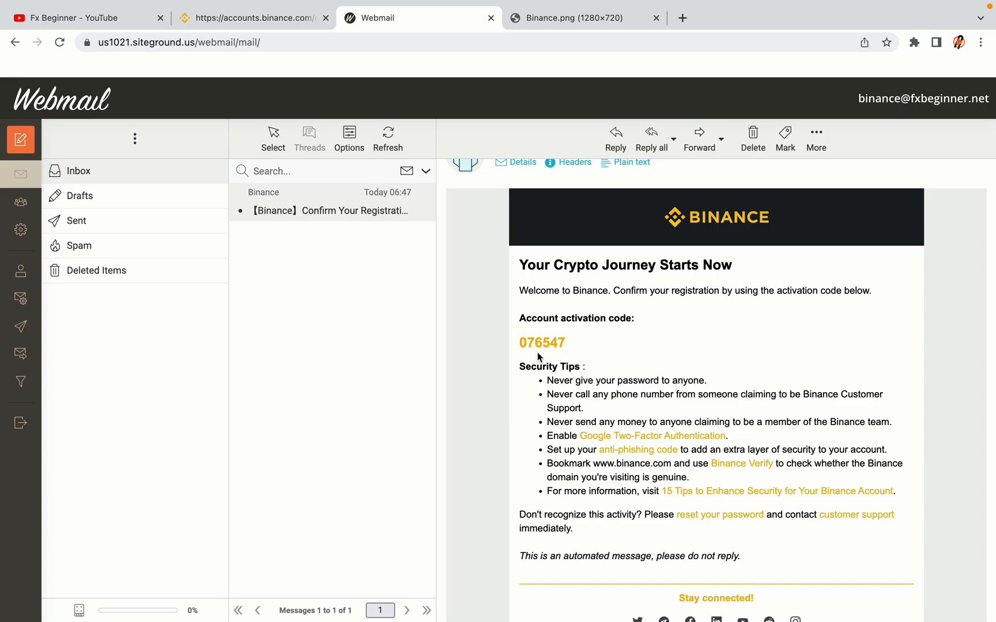
{"action": "double_click", "coordinate": [541, 342]}
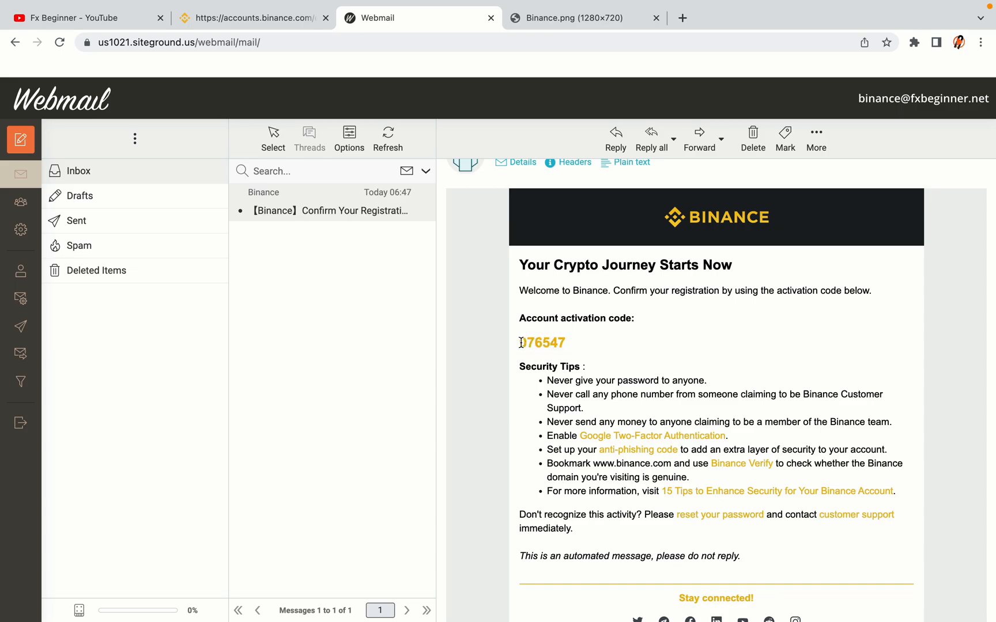
{"action": "right_click", "coordinate": [541, 342]}
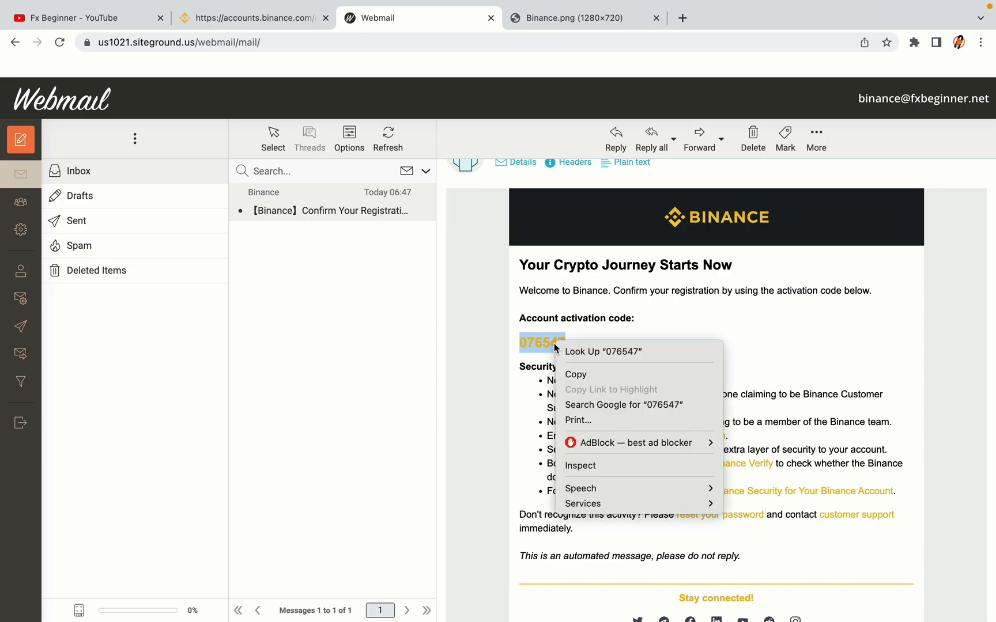
{"action": "left_click", "coordinate": [411, 147]}
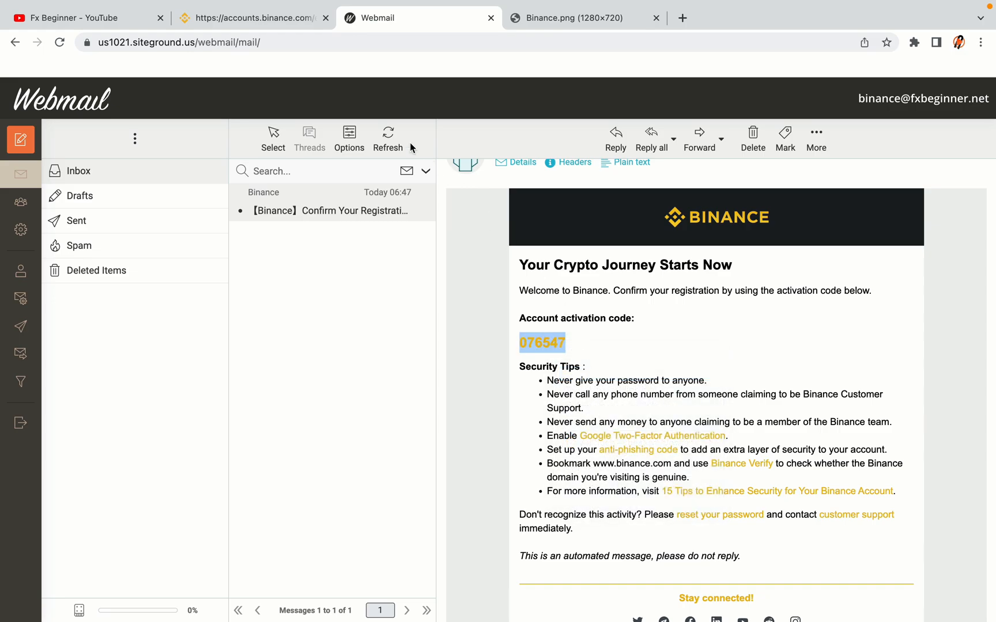
{"action": "left_click", "coordinate": [252, 17]}
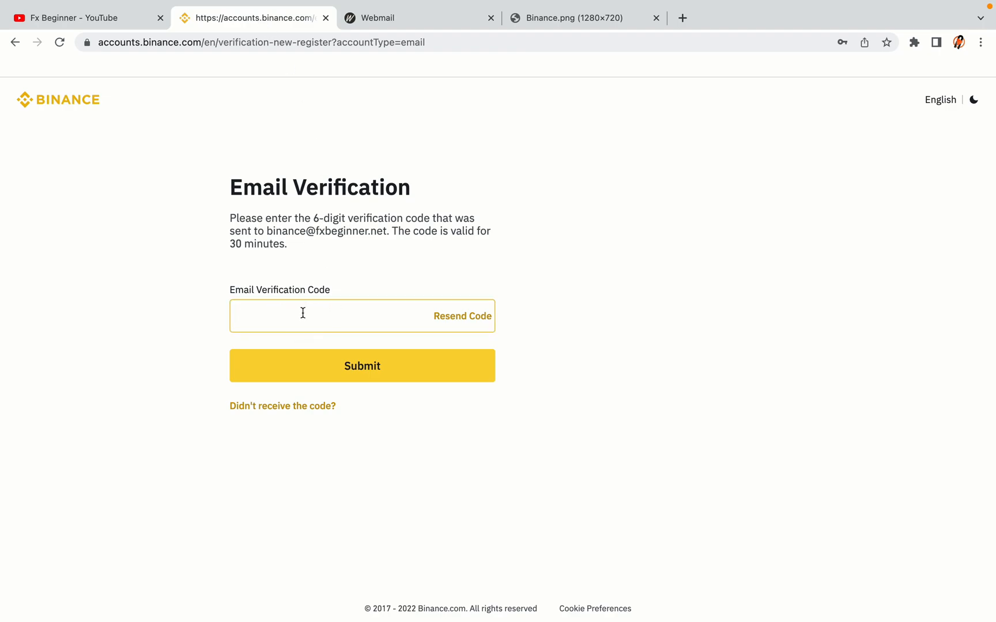
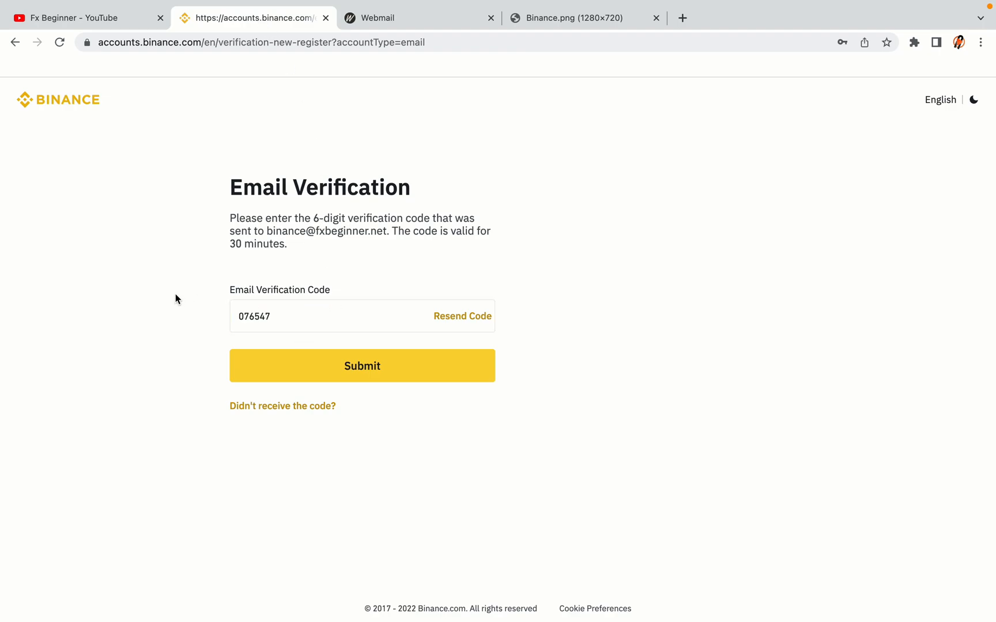
{"action": "mouse_move", "coordinate": [361, 211]}
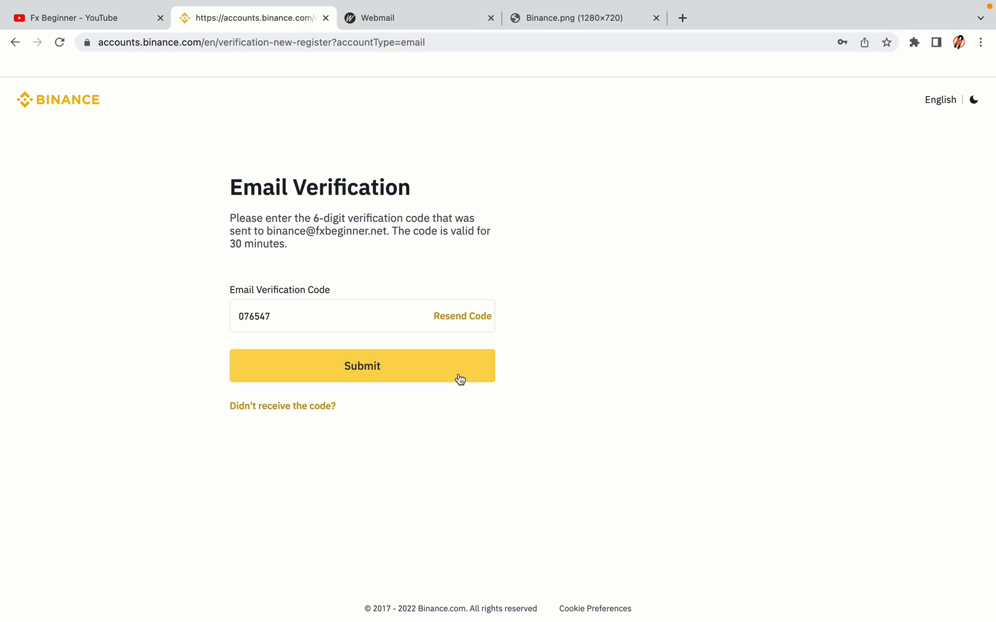
{"action": "left_click", "coordinate": [361, 365]}
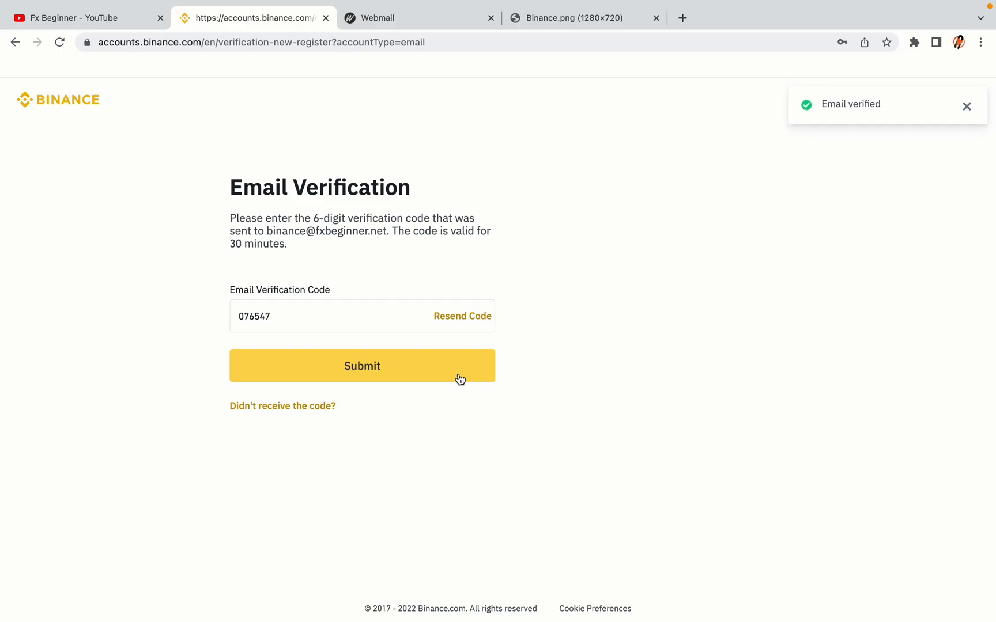
{"action": "left_click", "coordinate": [362, 365]}
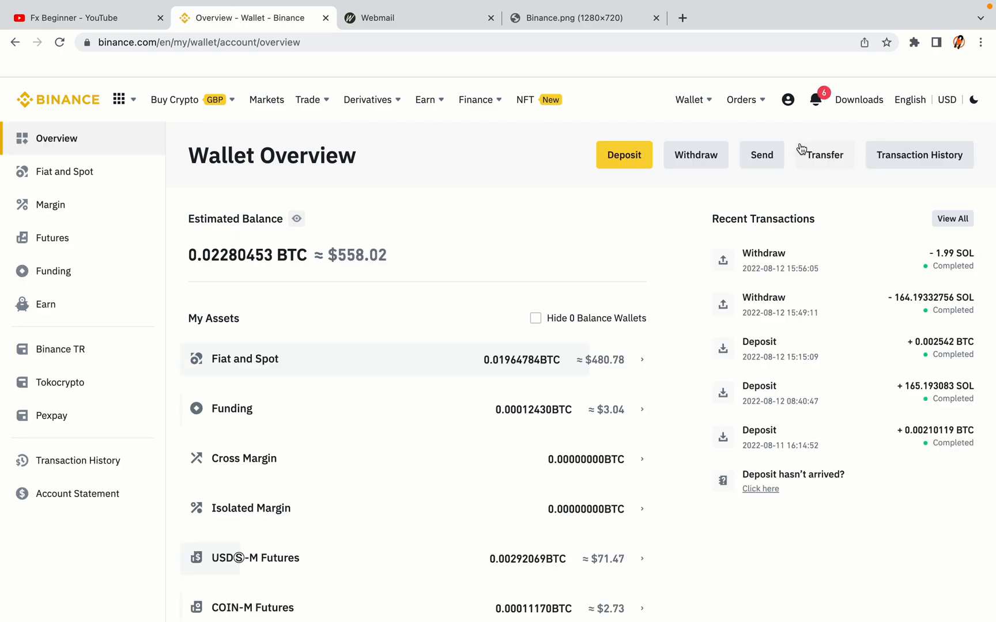
{"action": "mouse_move", "coordinate": [594, 222]}
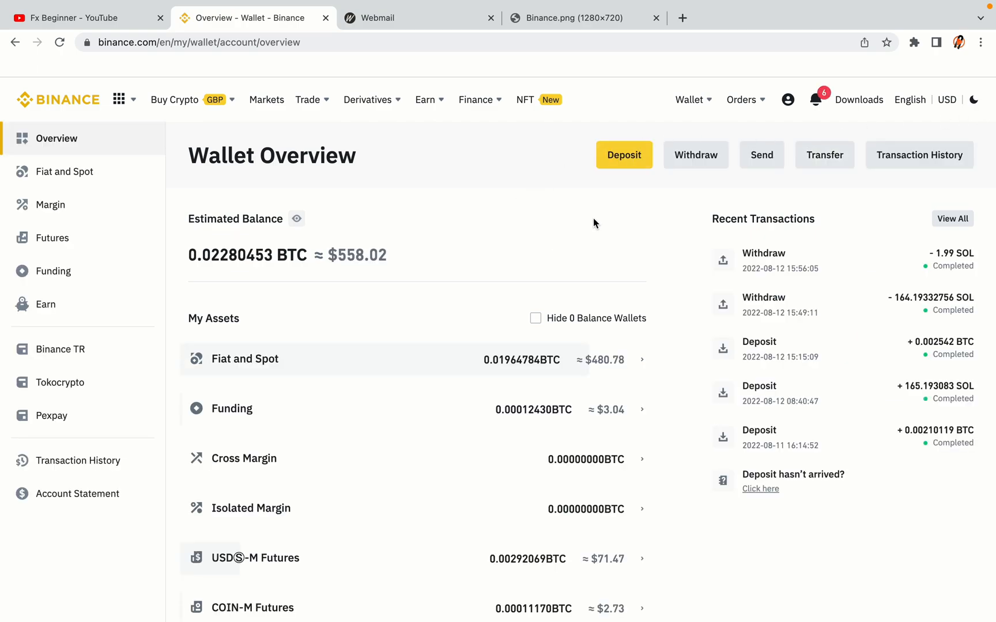
{"action": "mouse_move", "coordinate": [613, 271]}
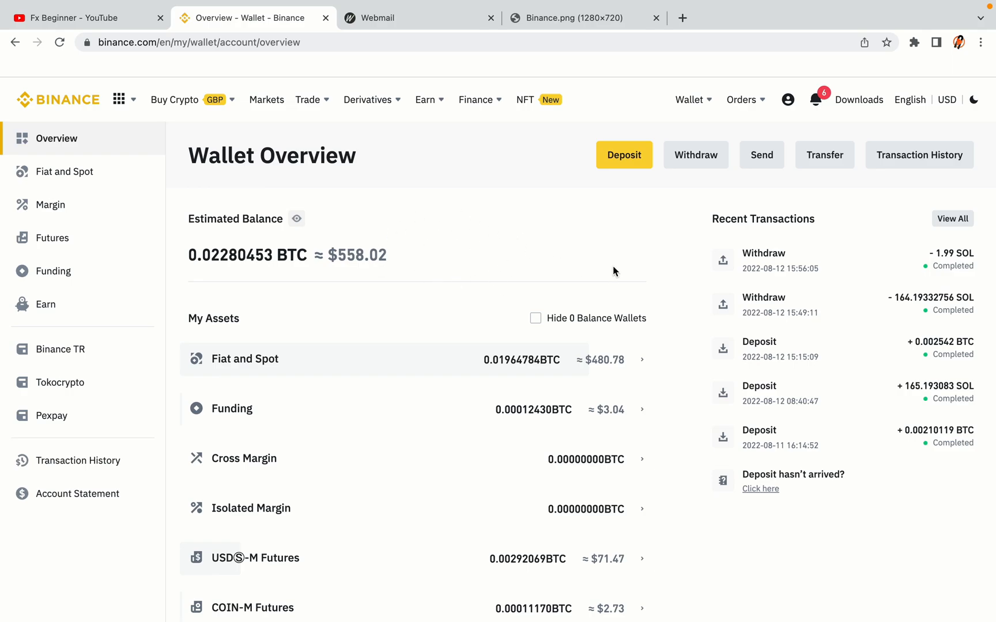
Review the wallet asset rows, show the GBP buy options, then reveal the Trade menu
{"action": "scroll", "scroll_direction": "down", "scroll_amount": 3}
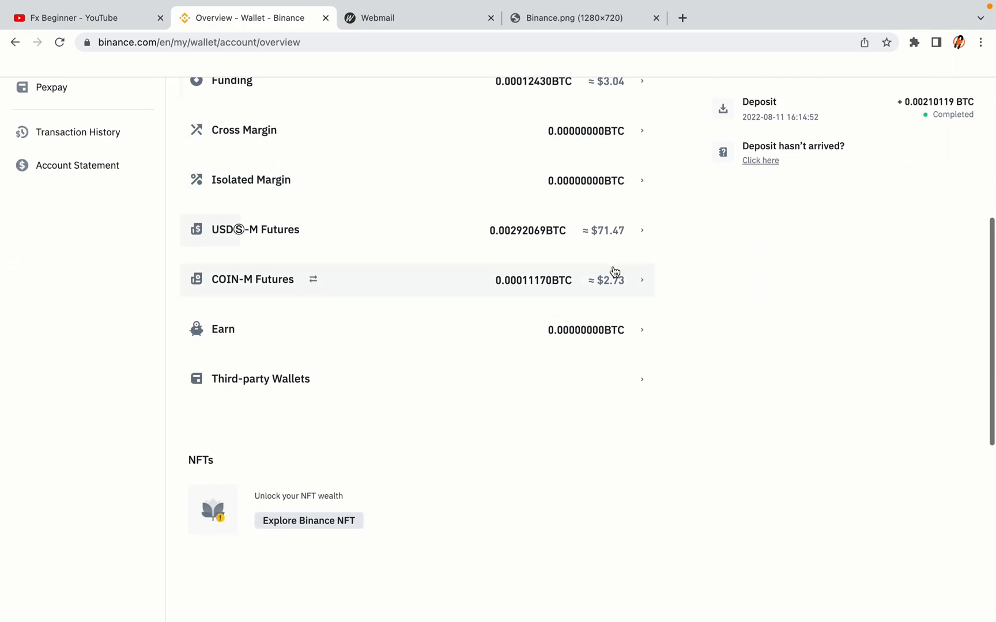
{"action": "scroll", "scroll_direction": "up", "scroll_amount": 3}
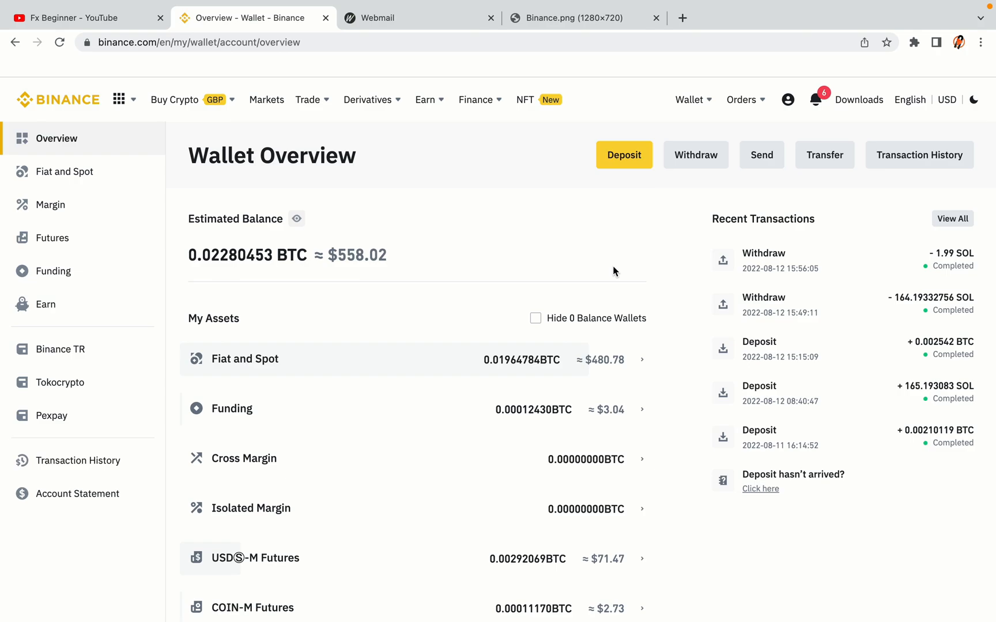
{"action": "mouse_move", "coordinate": [472, 200]}
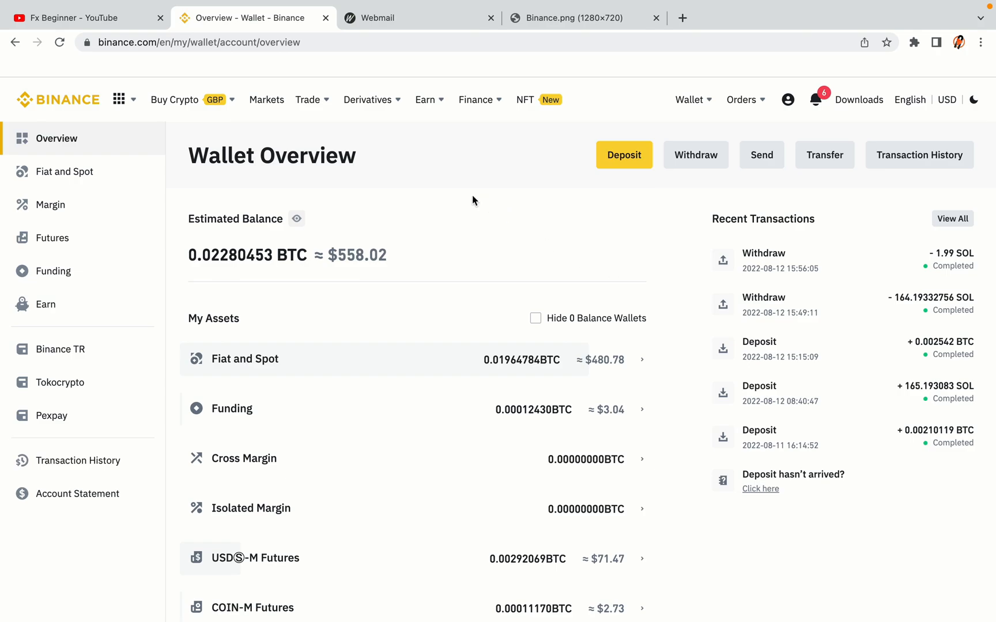
{"action": "left_click", "coordinate": [175, 100]}
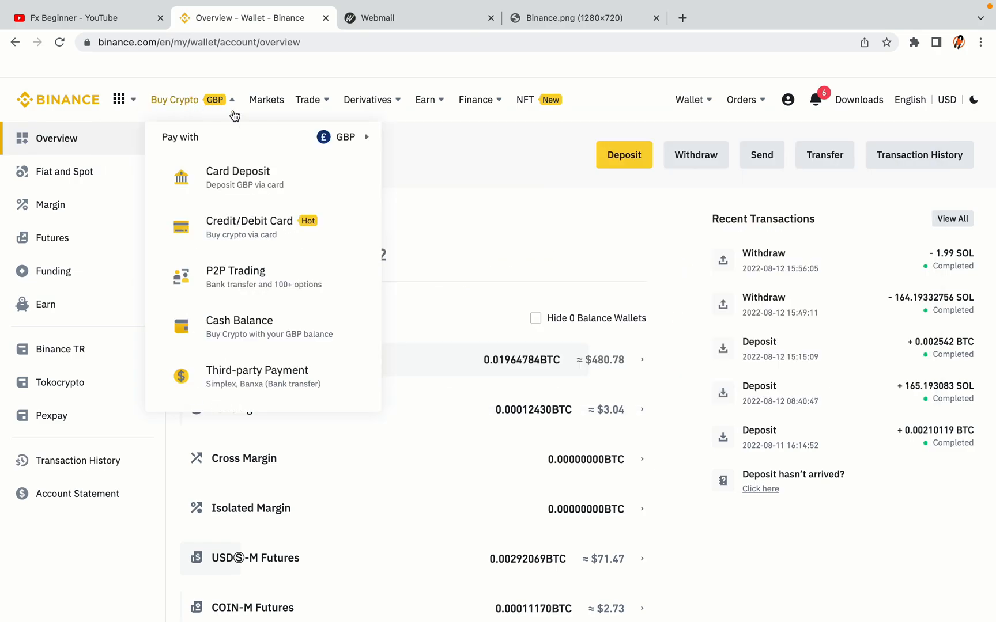
{"action": "mouse_move", "coordinate": [238, 177]}
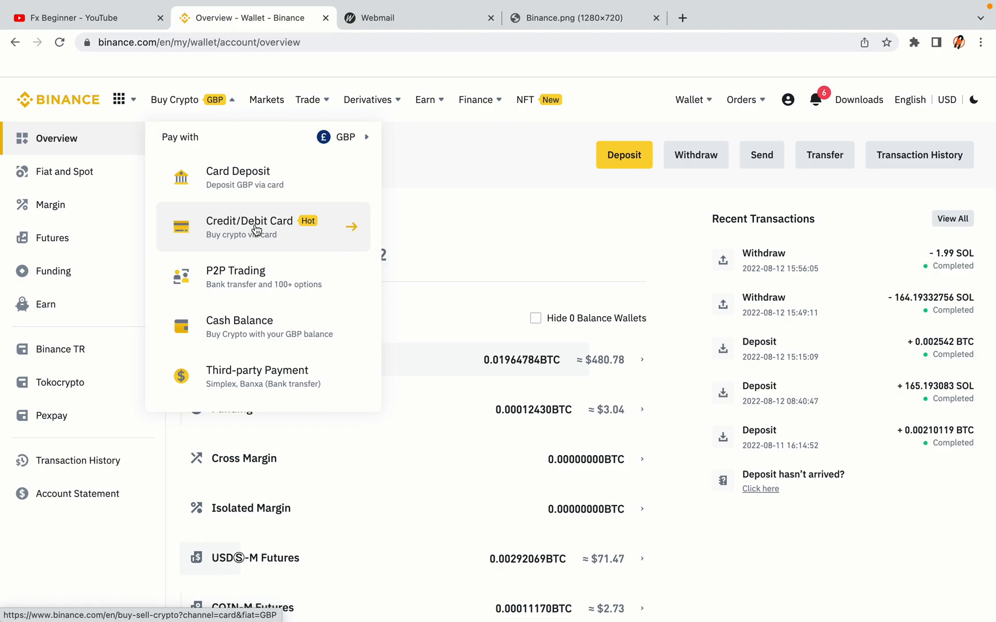
{"action": "left_click", "coordinate": [307, 101]}
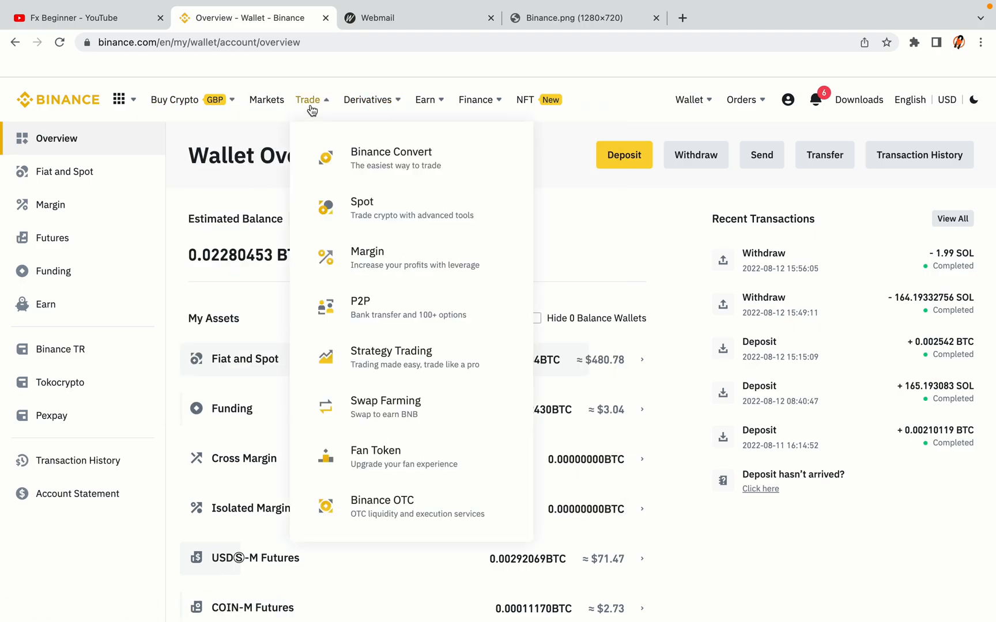
{"action": "mouse_move", "coordinate": [365, 214]}
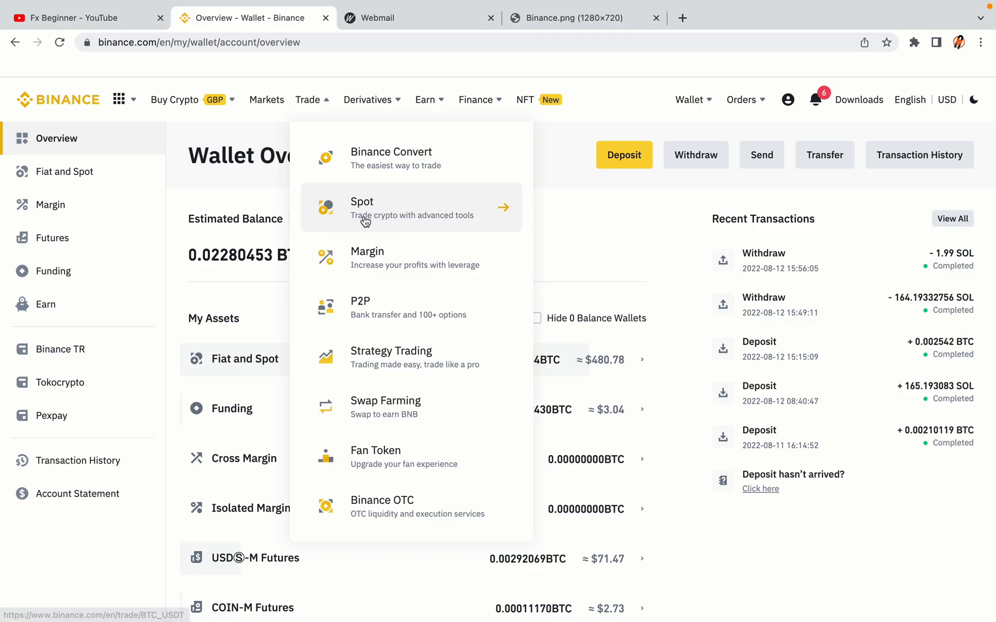